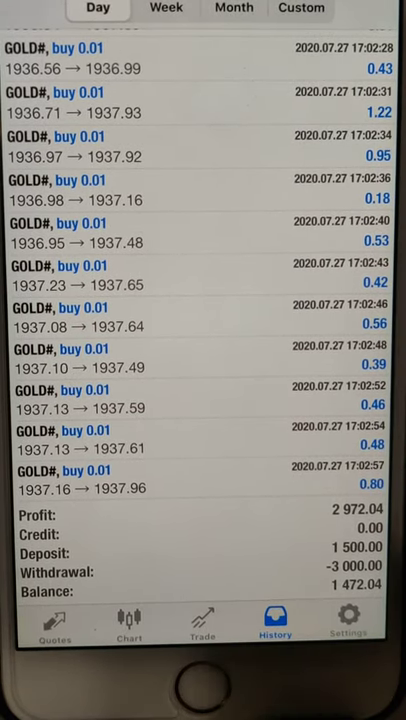
Step: Switch the history to a Custom period starting 01/06/2020
left_click(234, 9)
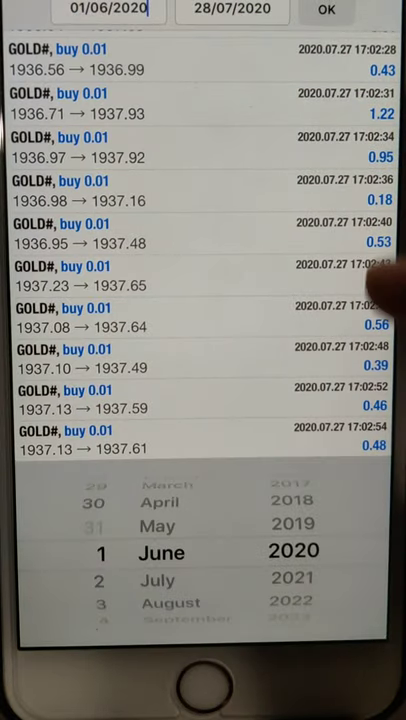
Step: Confirm the 01/06/2020 – 28/07/2020 range to list that period's trades
left_click(325, 12)
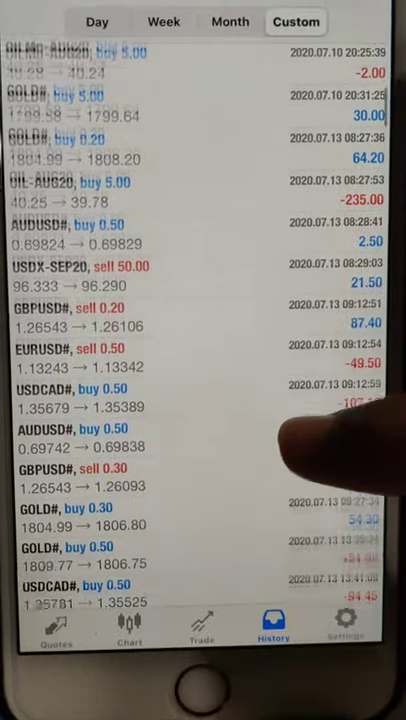
Step: Scroll through the July 2020 deals to the summary showing profit 13,531.50 and balance 22,031.50
scroll("down", 3)
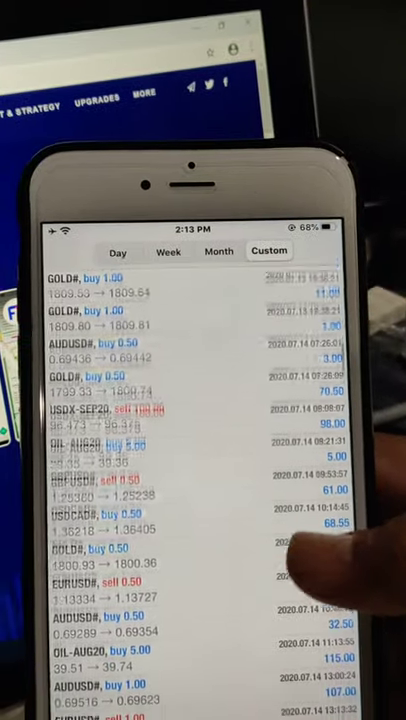
scroll("down", 3)
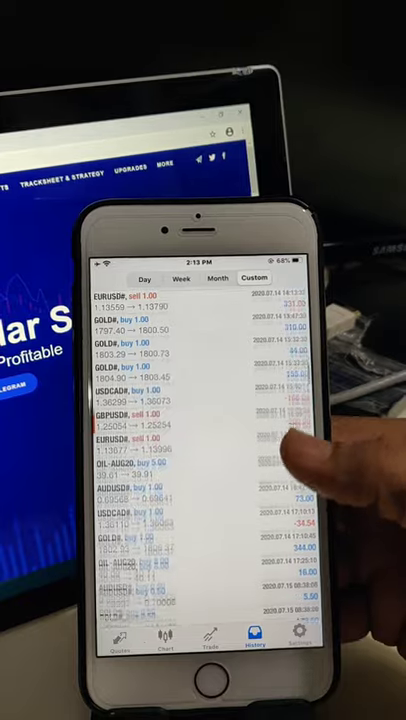
scroll("down", 3)
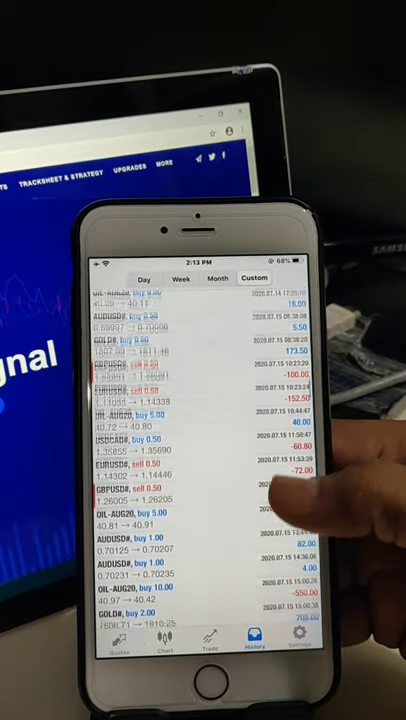
scroll("down", 3)
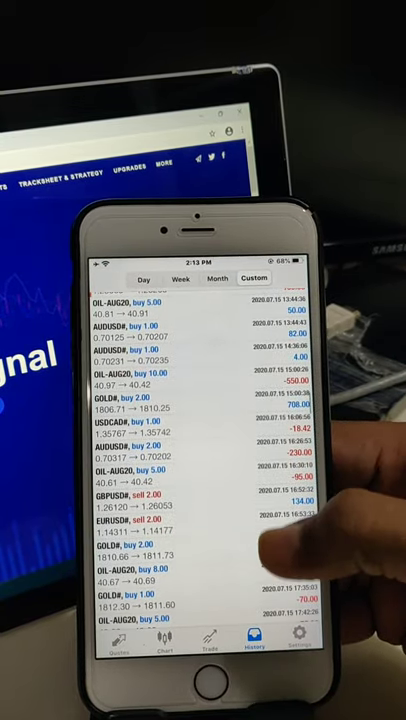
scroll("down", 3)
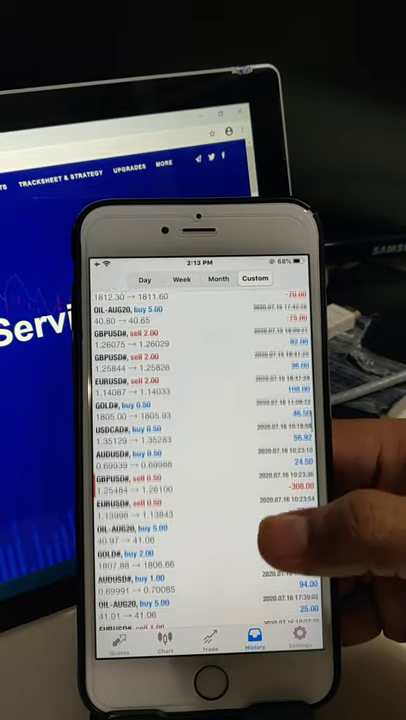
scroll("down", 3)
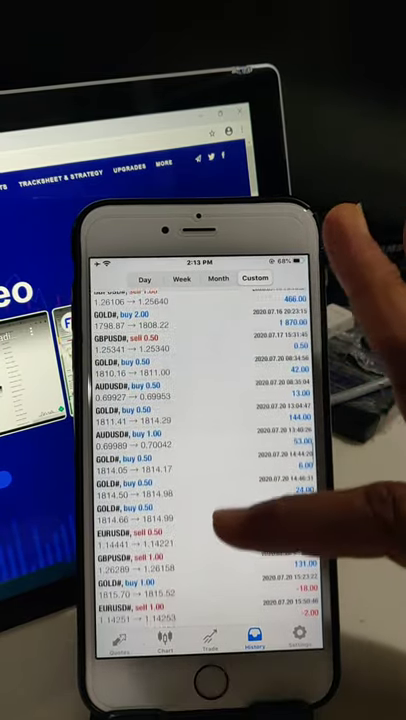
scroll("down", 3)
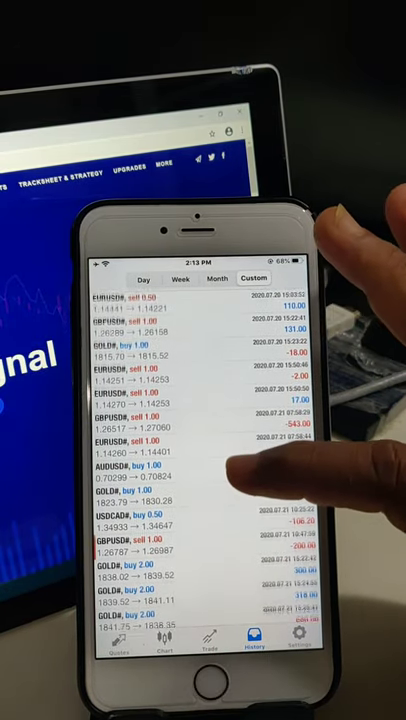
scroll("down", 3)
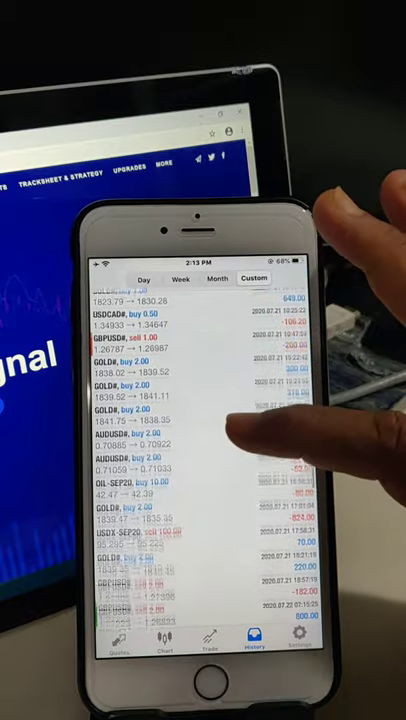
scroll("down", 3)
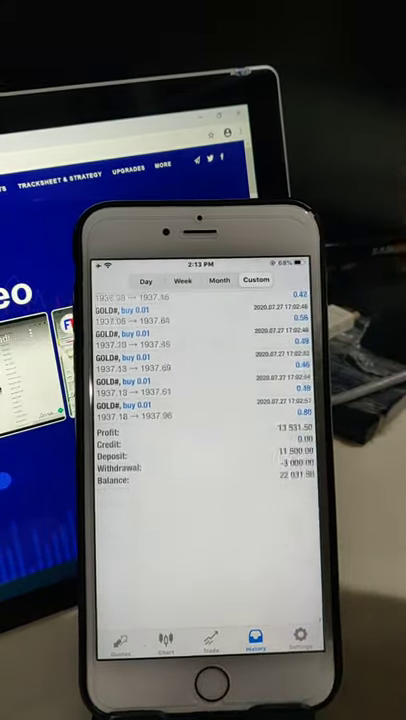
Step: Leave the history via the AUDUSD chart and open Settings showing the Exness-Real account
scroll("down", 3)
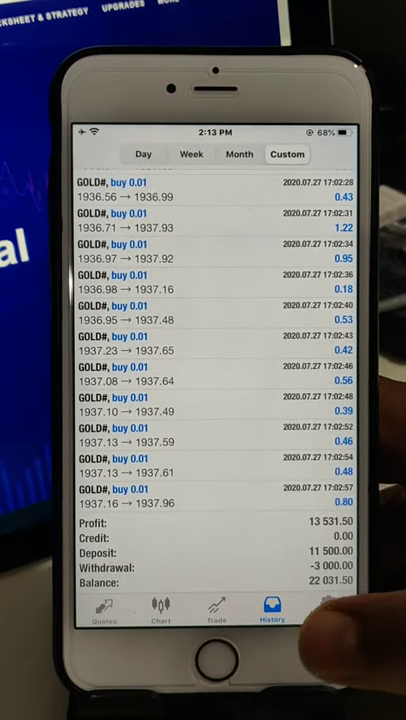
left_click(210, 614)
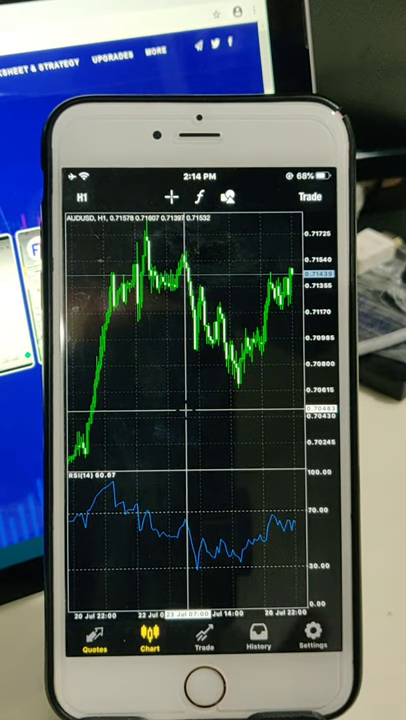
left_click(313, 640)
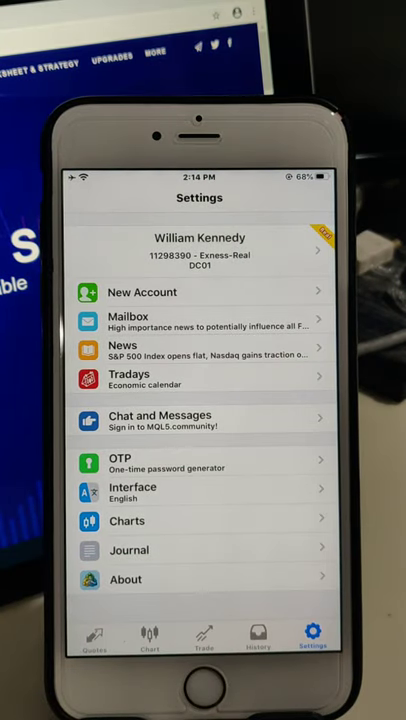